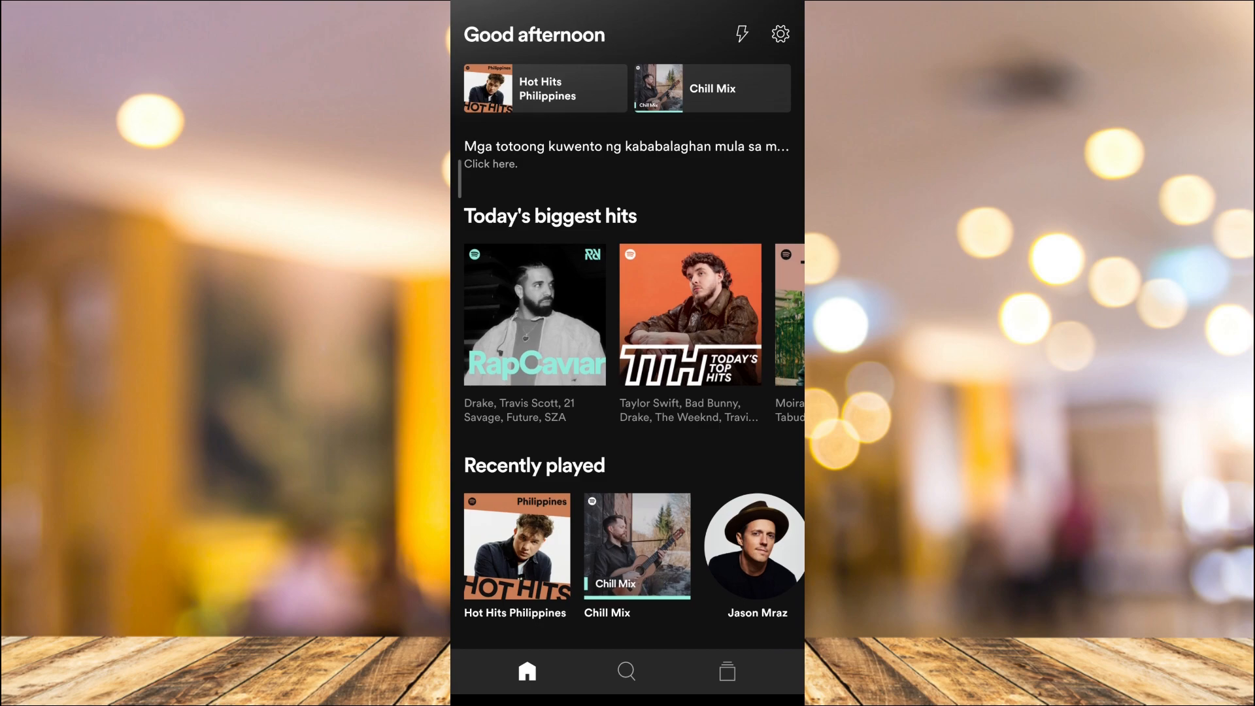
Go to Your Library and open the Liked Songs collection of 518 songs.
left_click(727, 671)
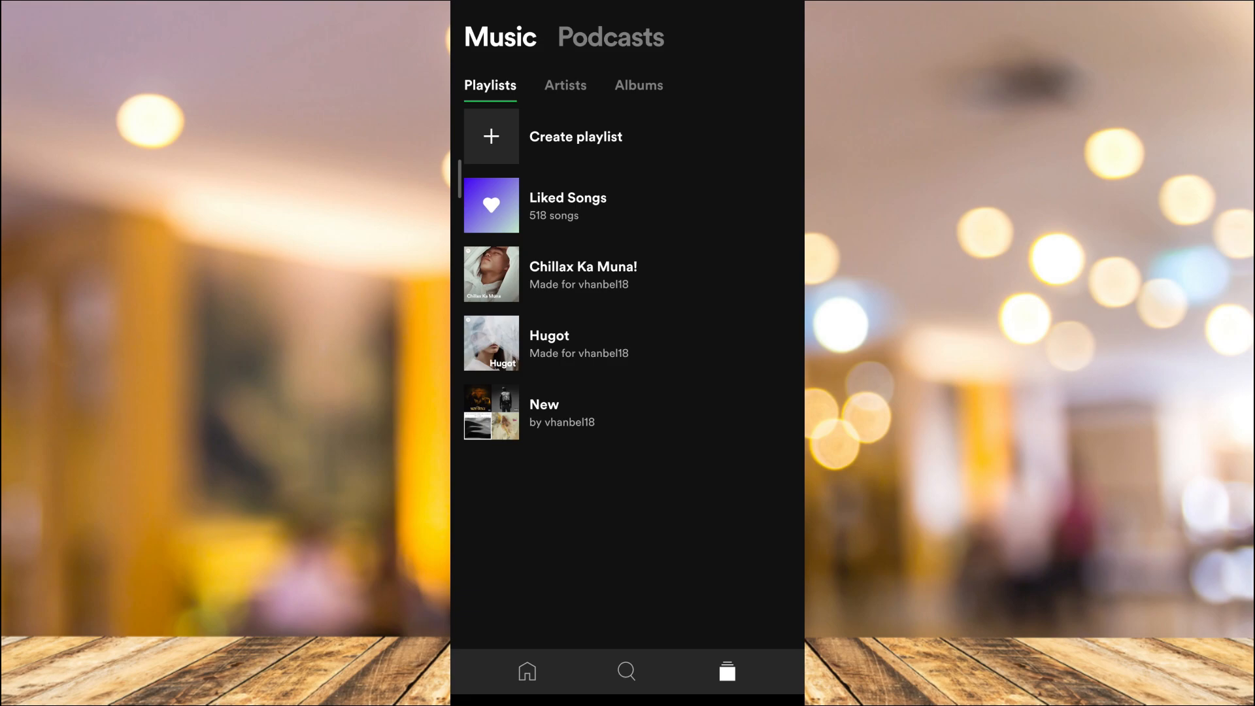
left_click(567, 205)
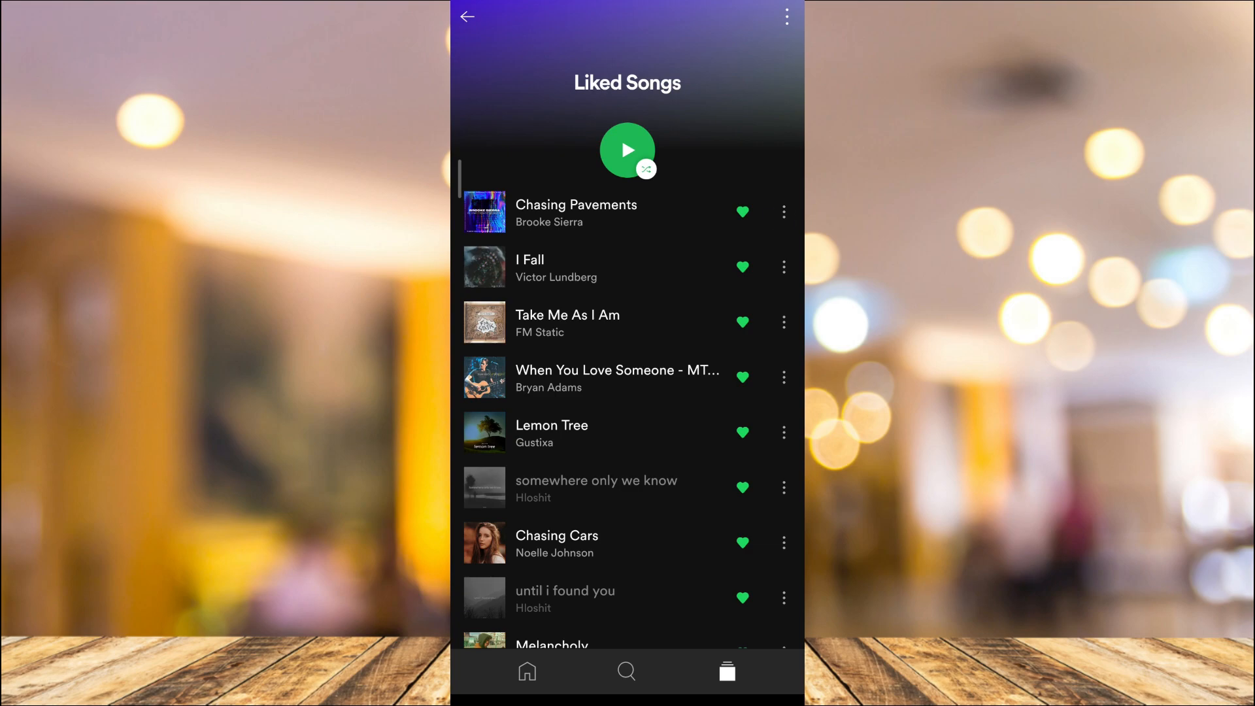
Add Chasing Pavements to the 'New' playlist via its options menu.
left_click(628, 358)
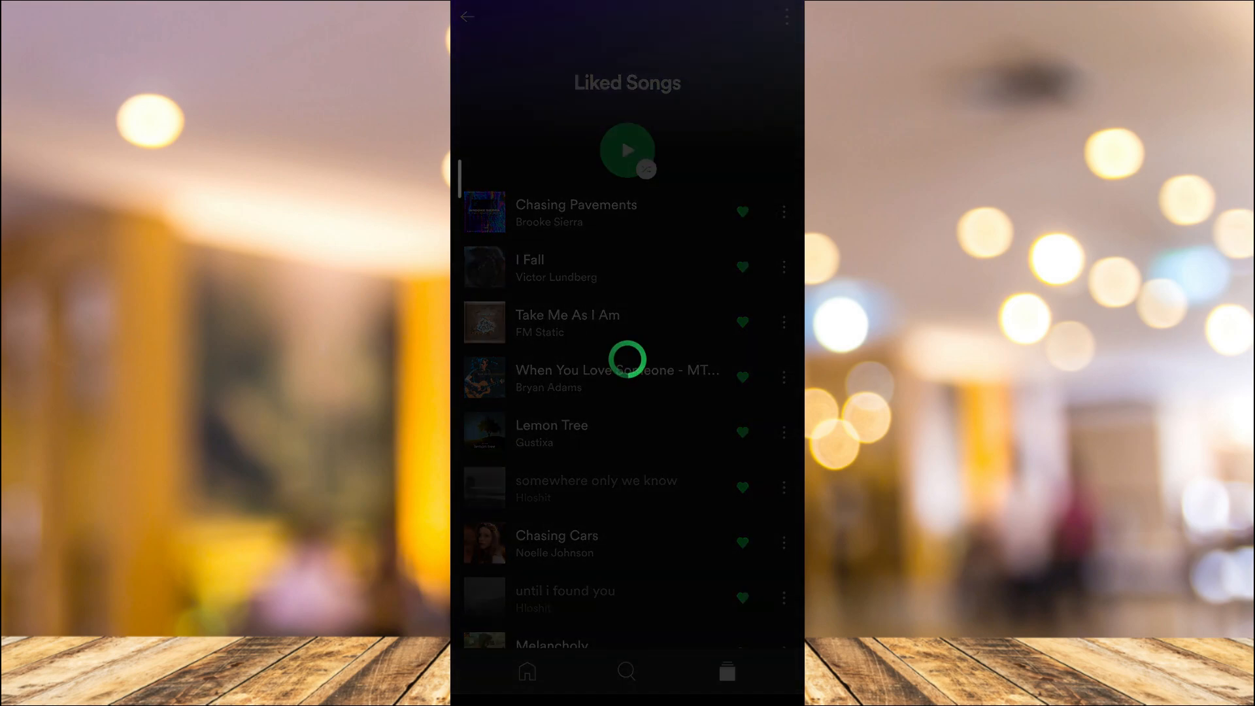
left_click(783, 211)
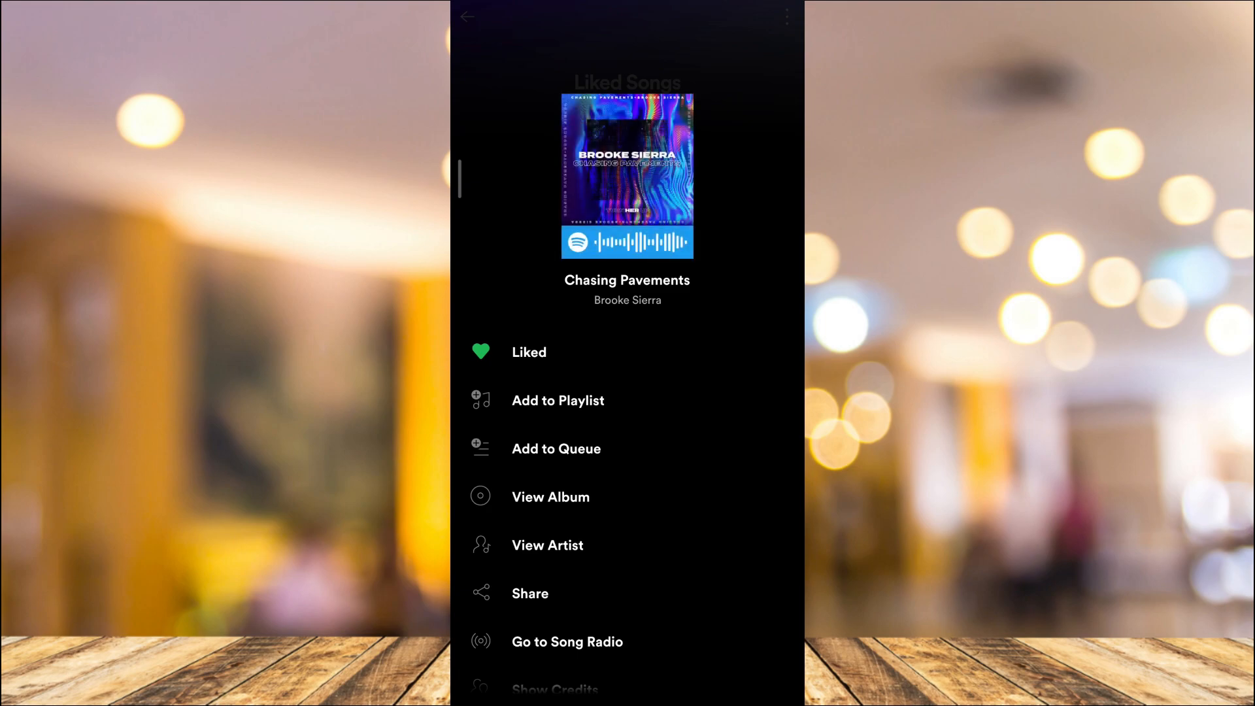
left_click(559, 400)
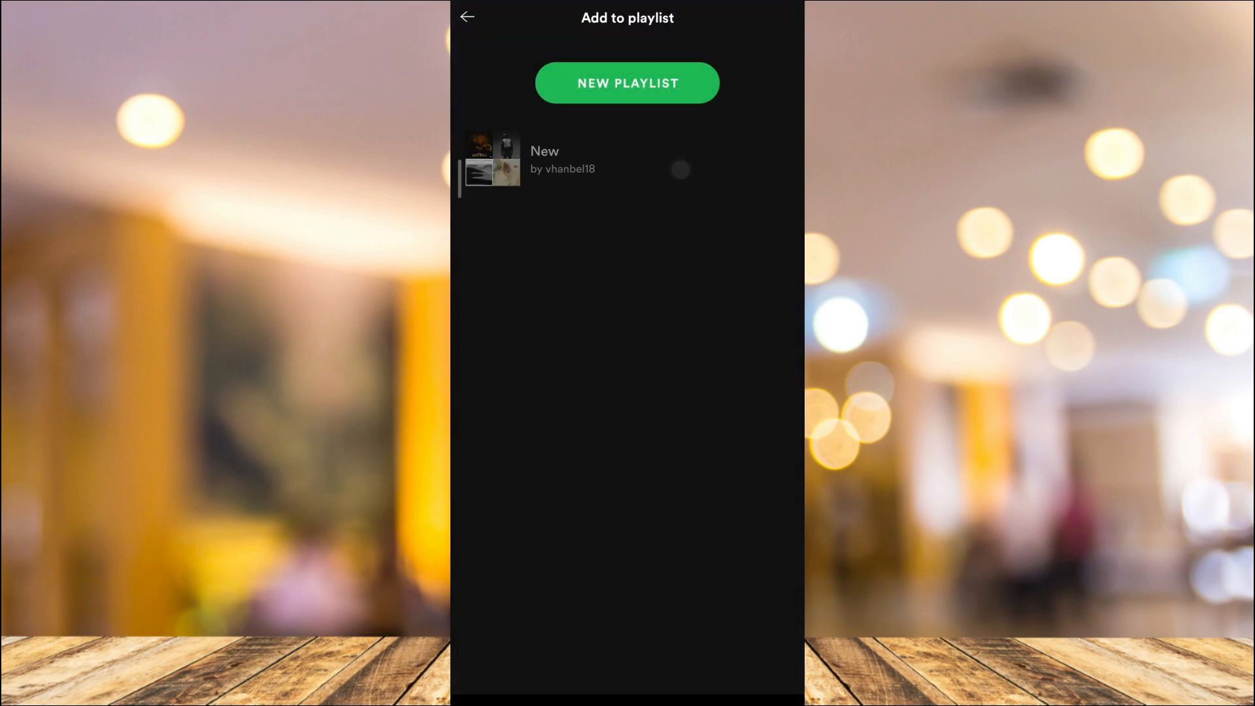
left_click(544, 160)
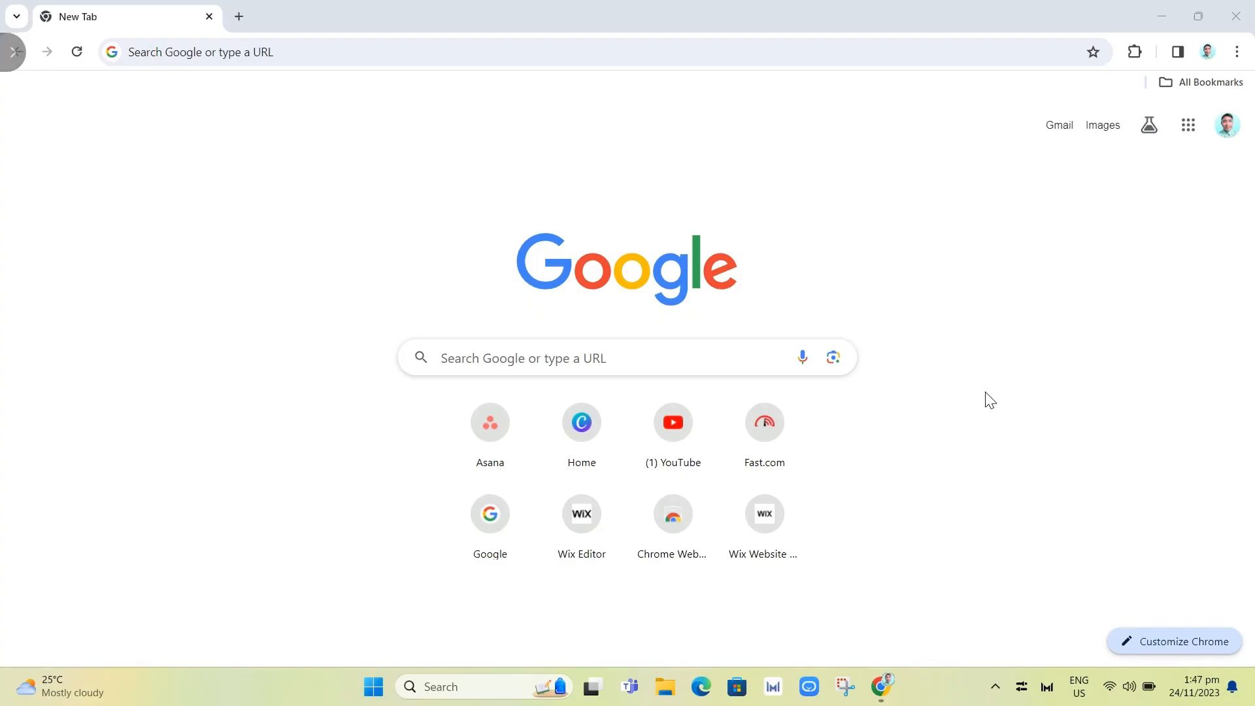
Search 'spotify for windows' and open Spotify's Windows download page from spotify.com.
left_click(561, 359)
type("spotify for windows")
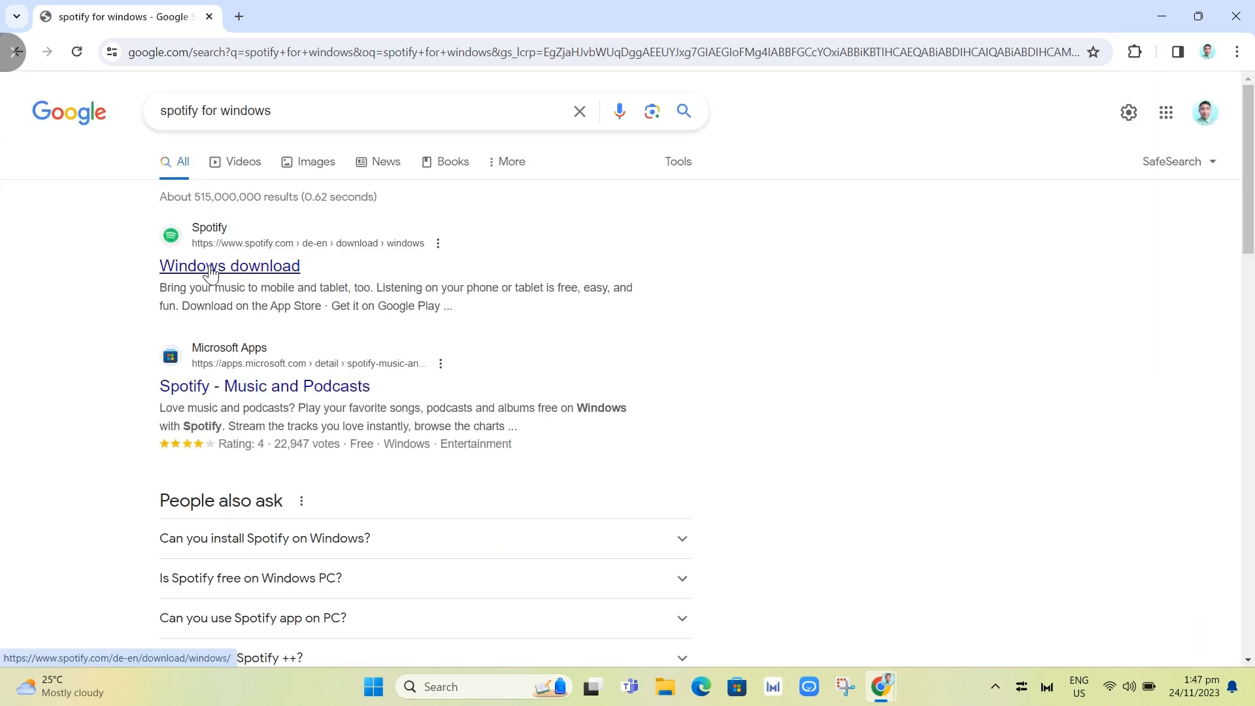
left_click(230, 266)
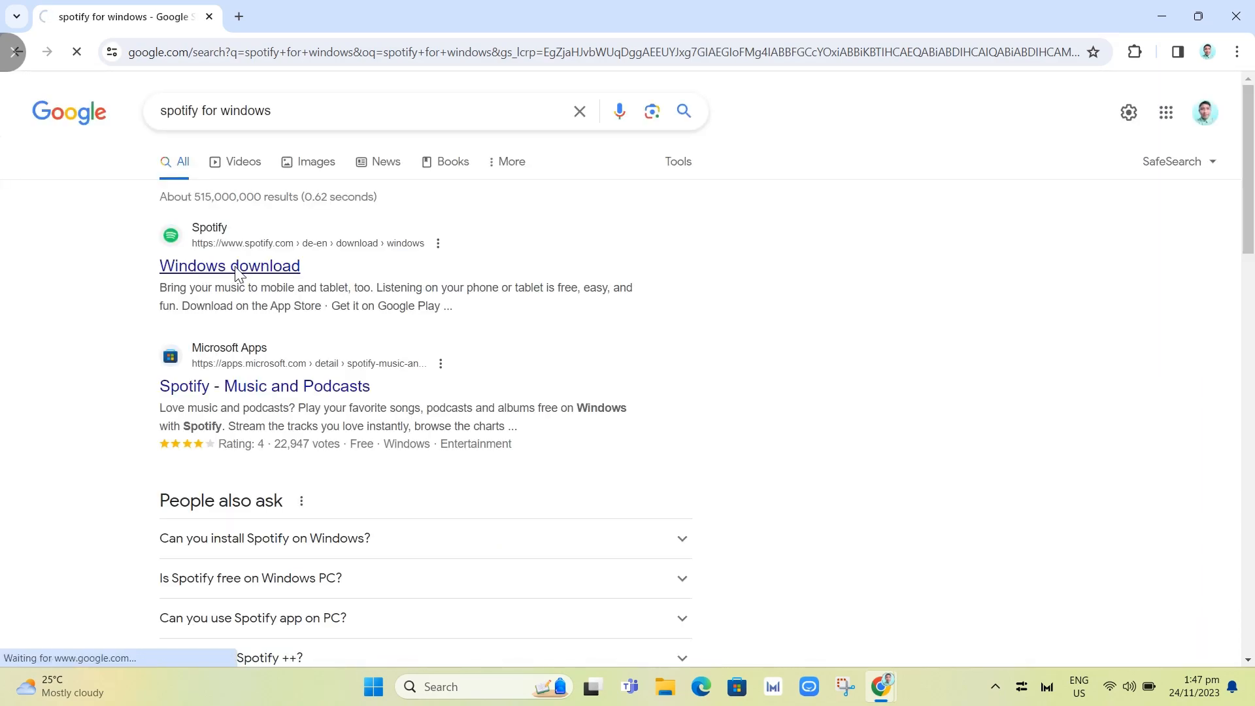
left_click(231, 265)
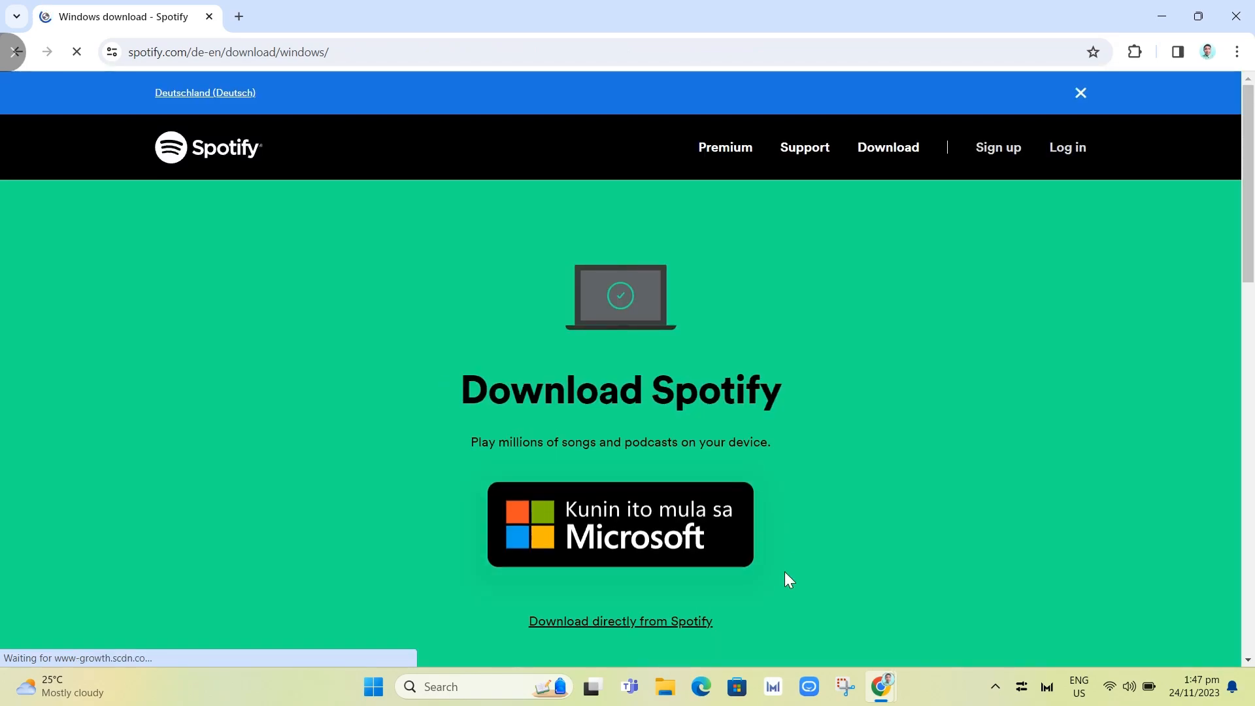
Decline the Microsoft Store, download SpotifySetup.exe directly from Spotify and run the installer.
scroll("down", 3)
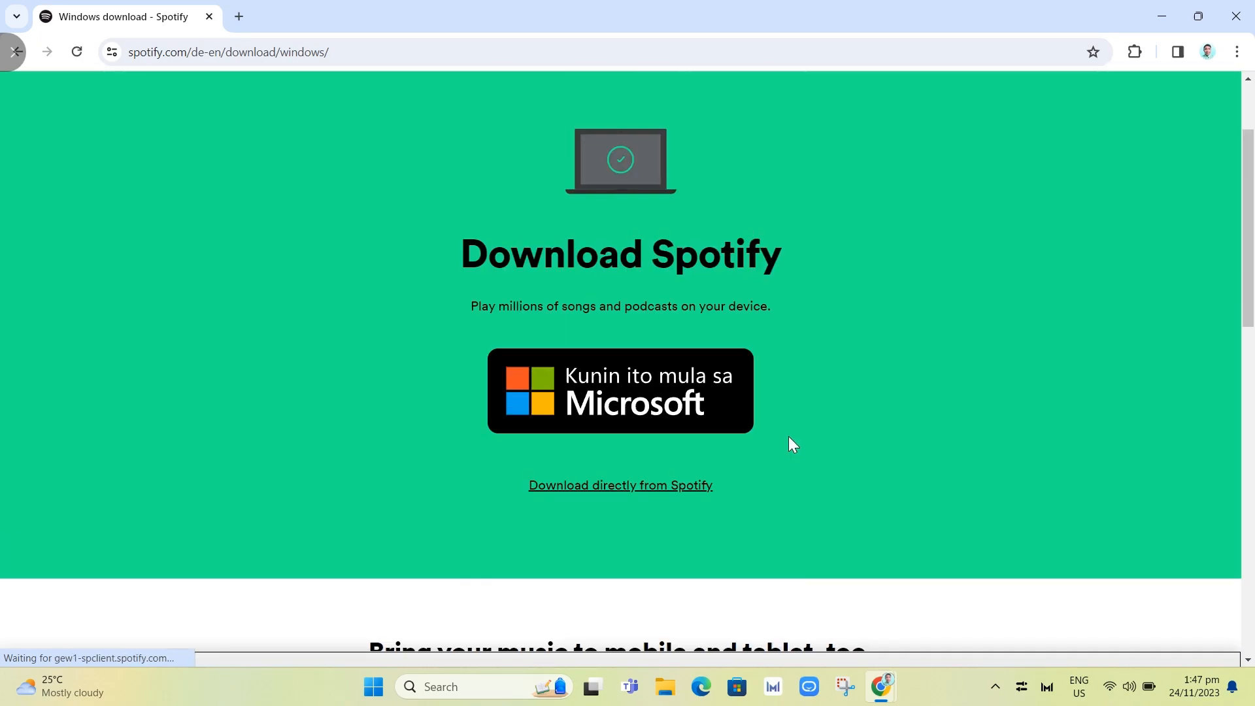
left_click(620, 391)
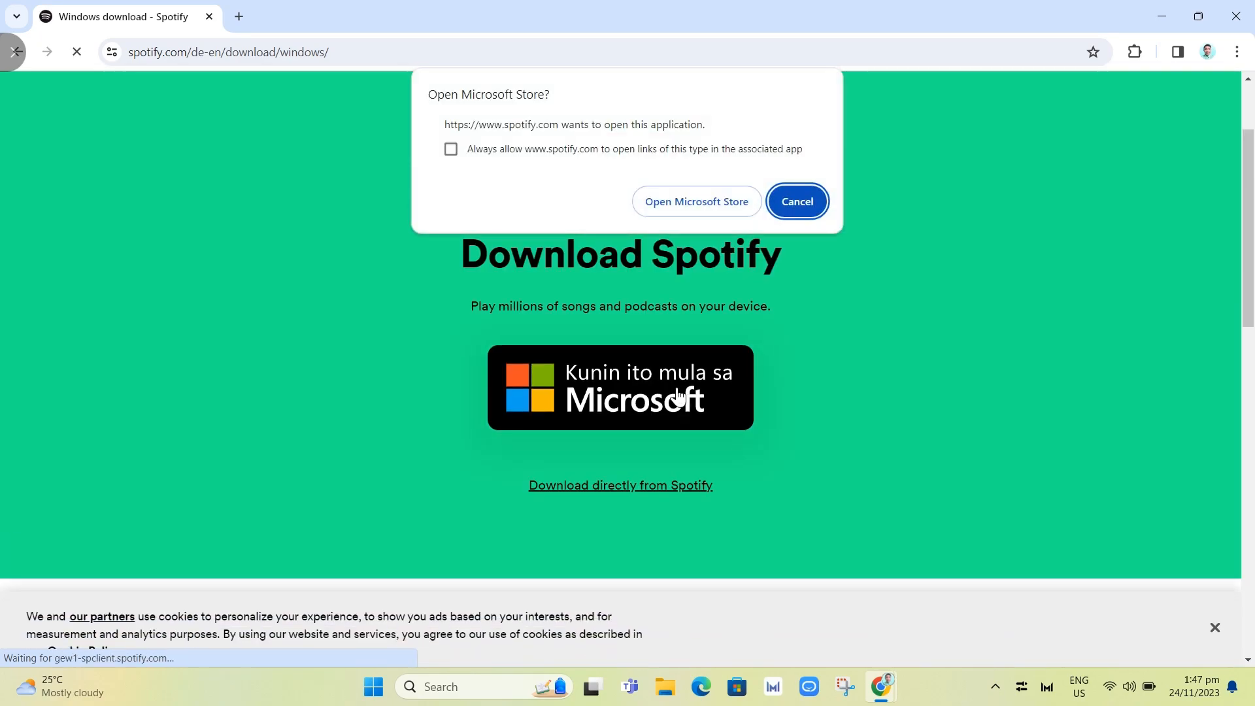
left_click(797, 202)
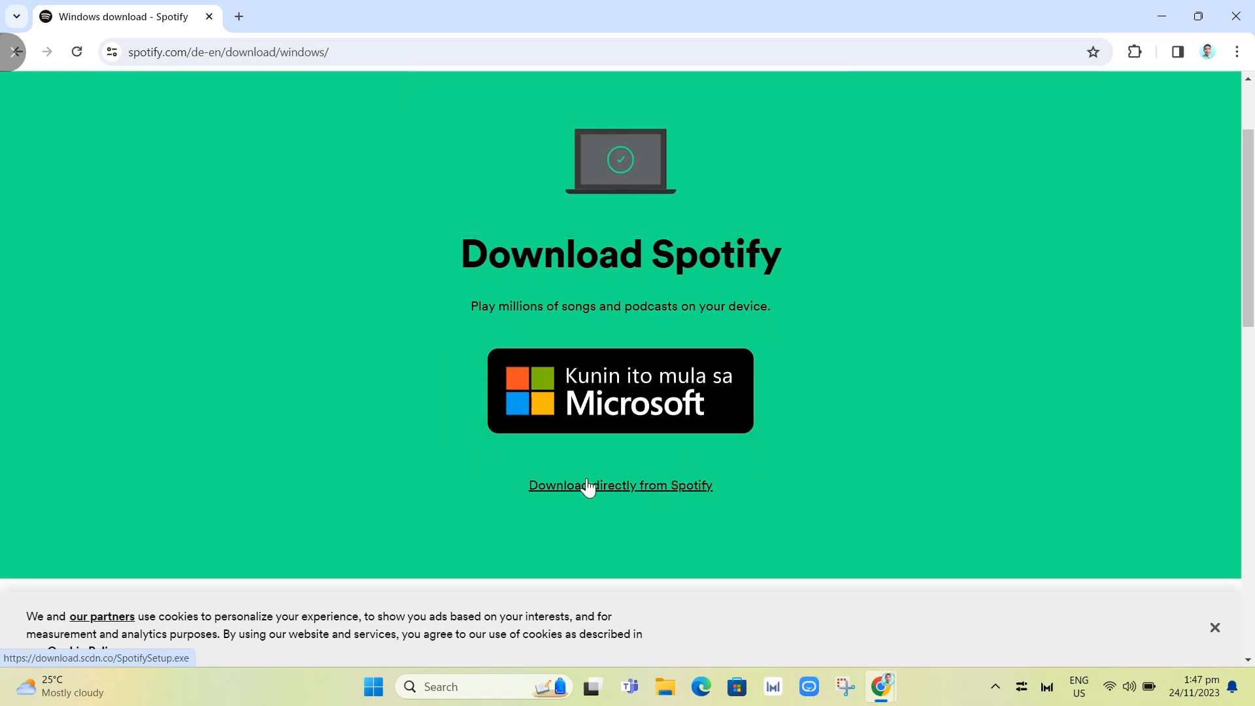
left_click(620, 485)
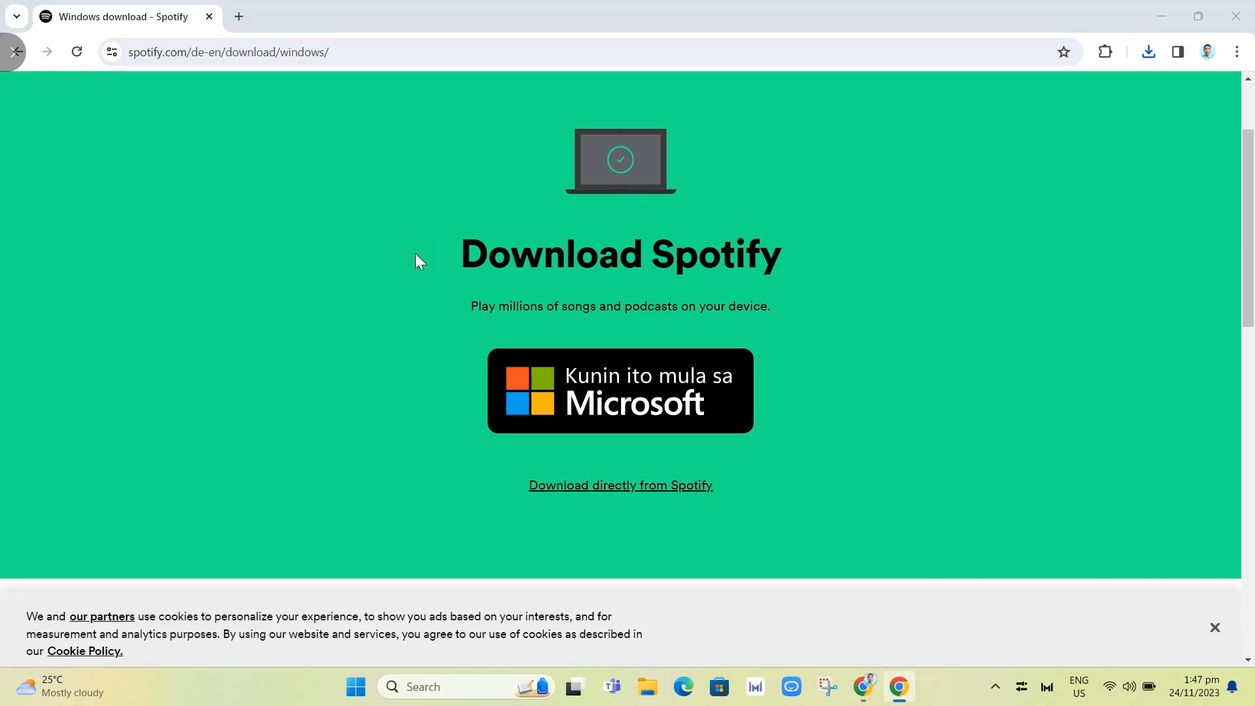
left_click(620, 391)
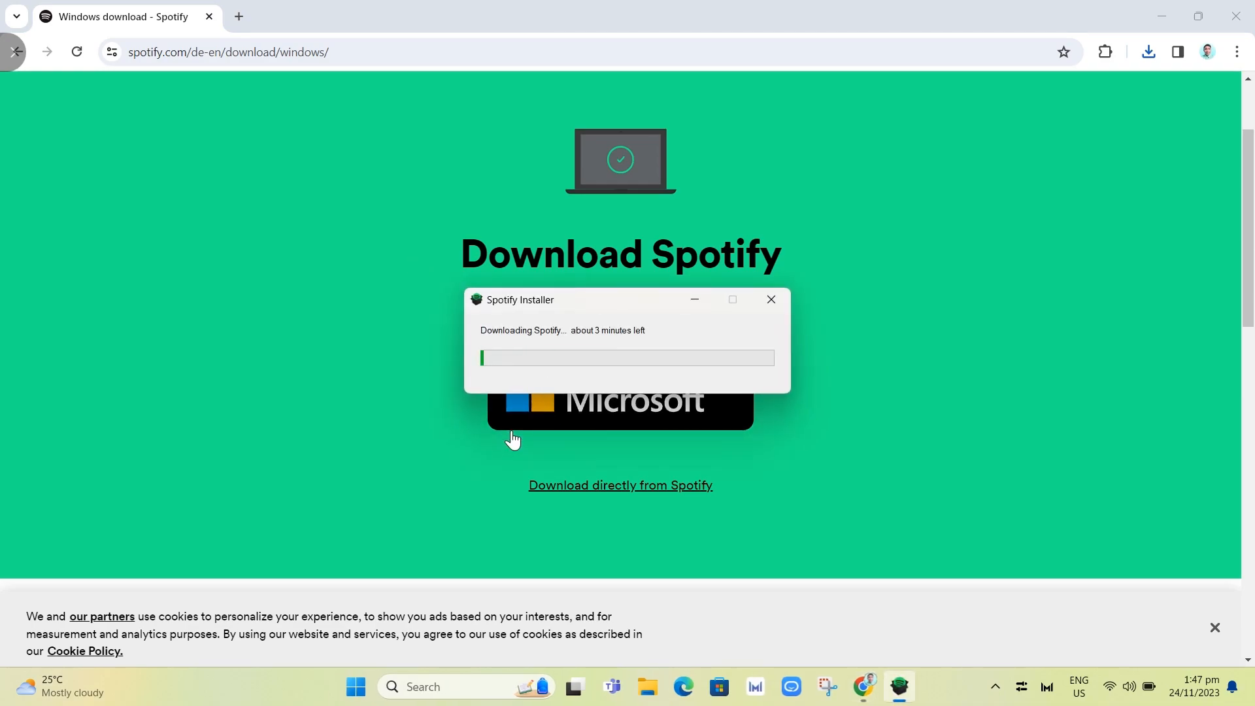
mouse_move(465, 388)
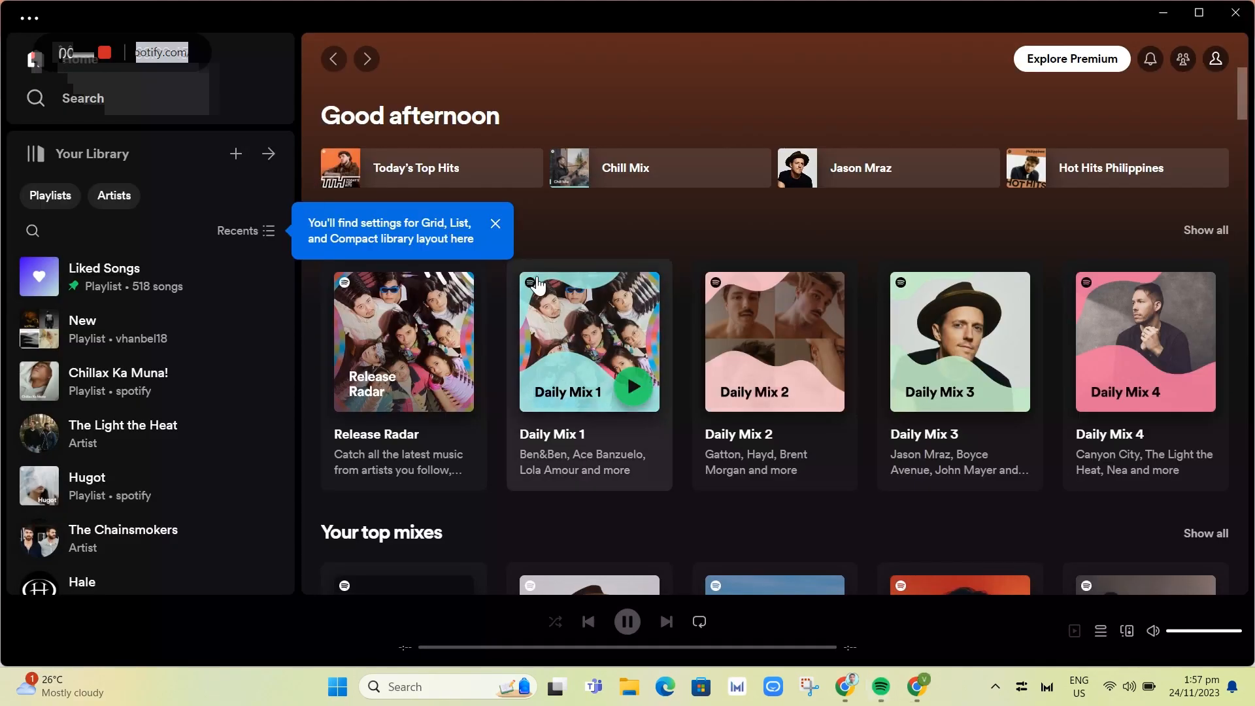
mouse_move(705, 419)
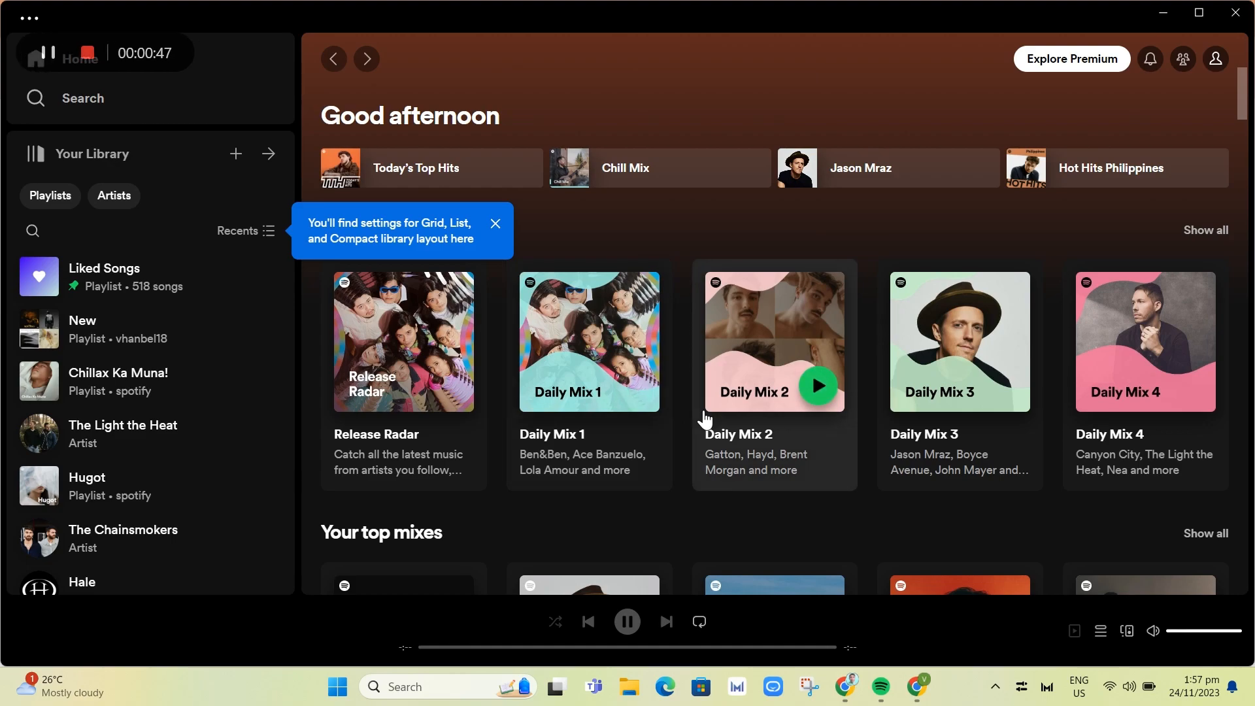
mouse_move(535, 459)
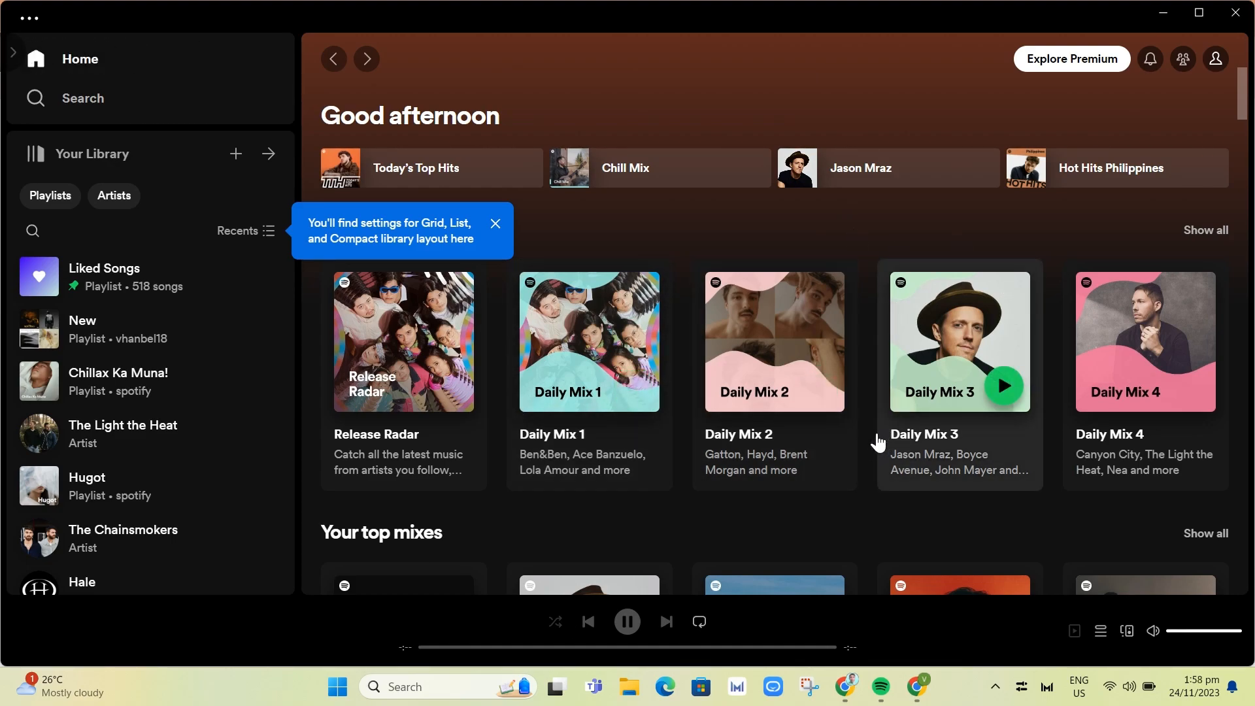
mouse_move(105, 168)
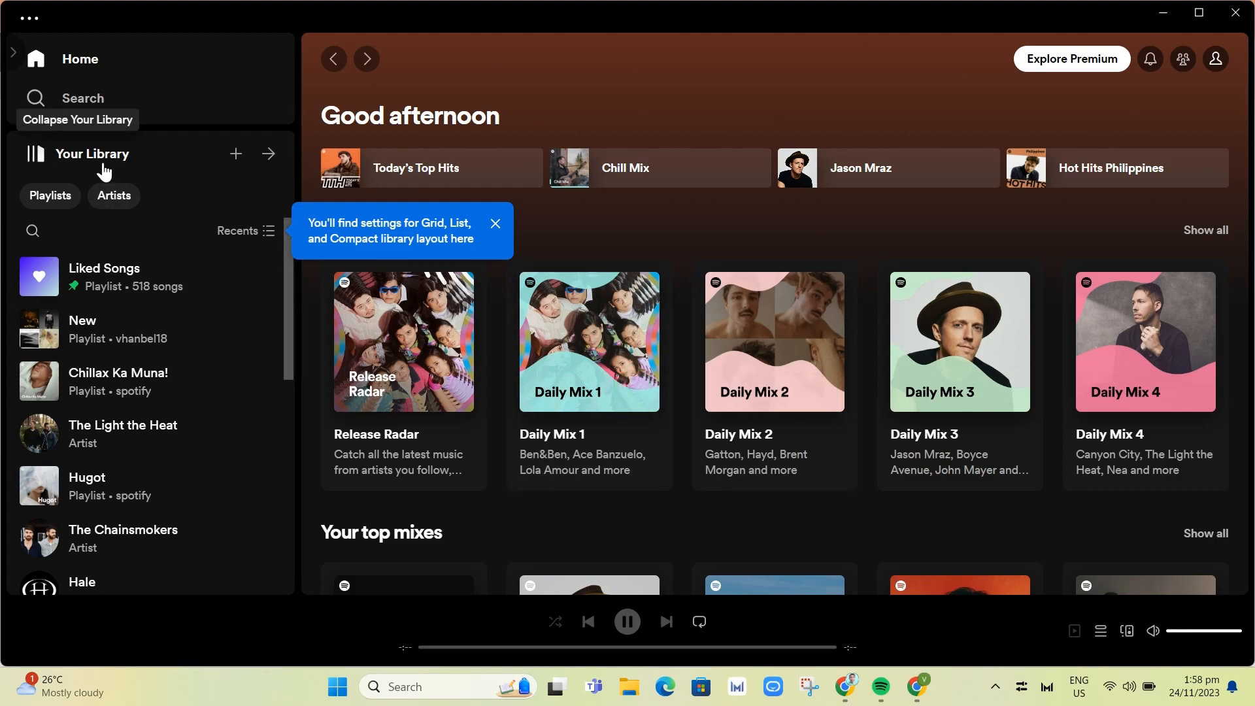
Re-expand Your Library in the sidebar and open the Liked Songs playlist of 518 songs.
left_click(269, 154)
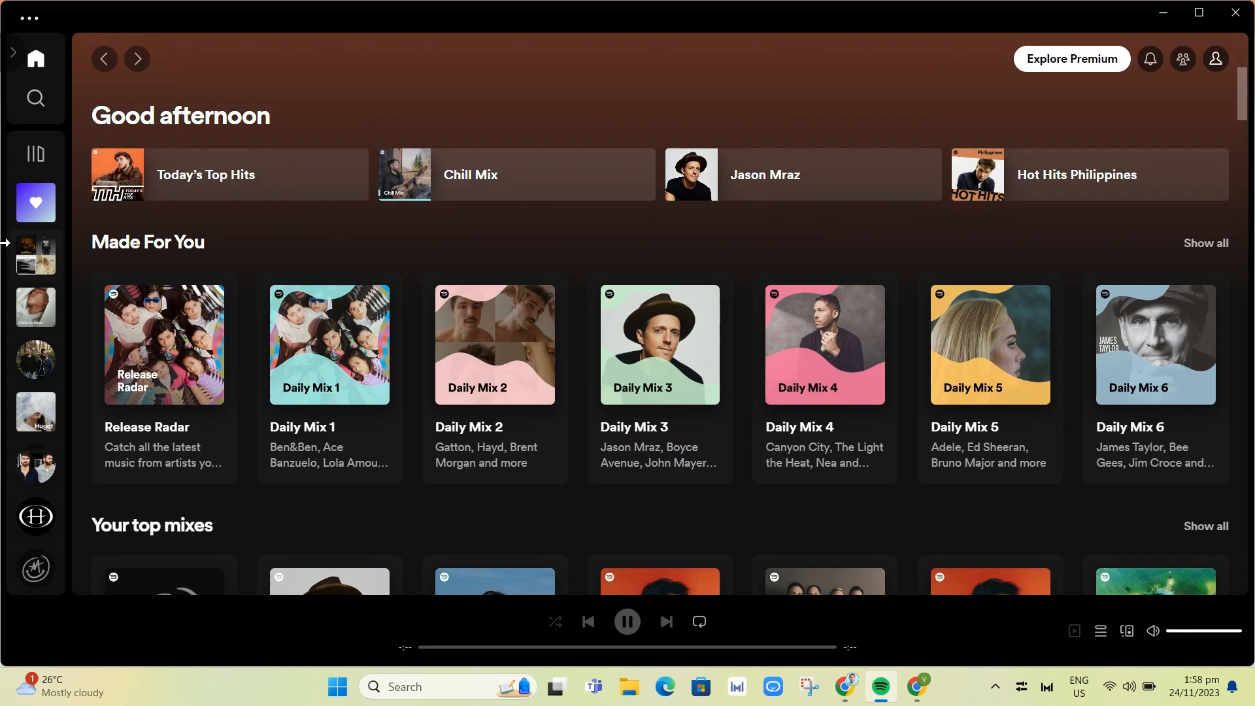
left_click(35, 153)
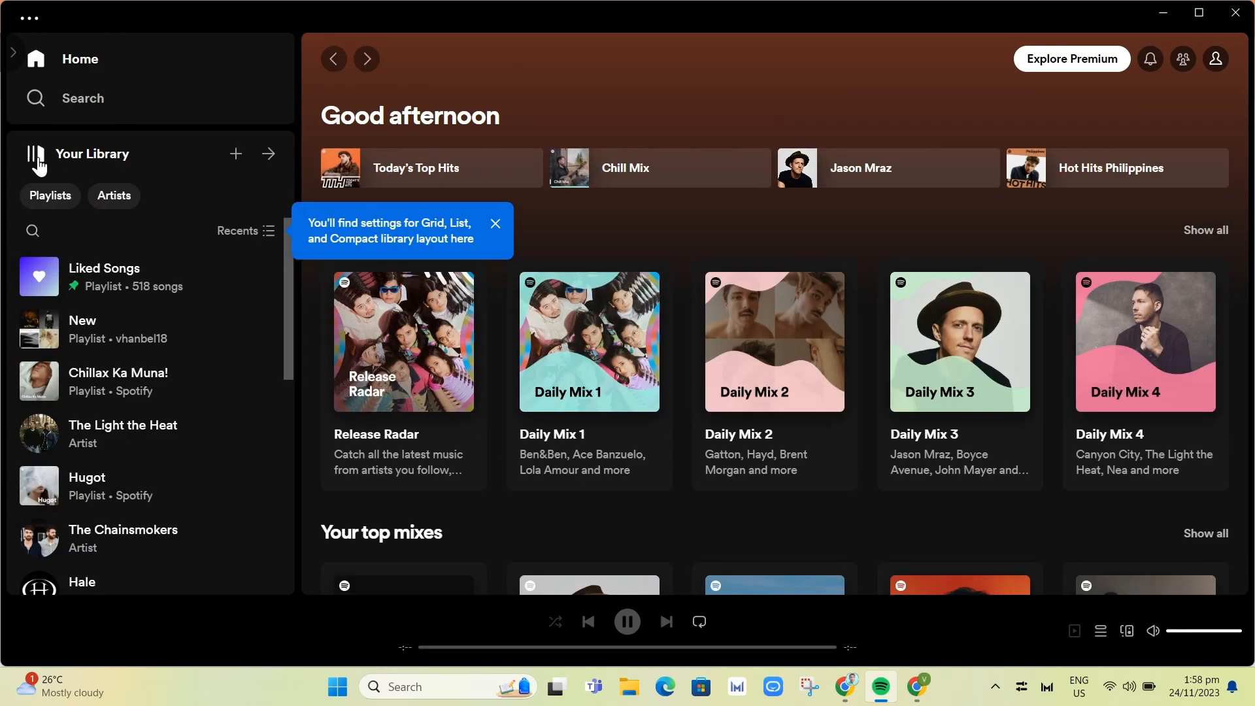
mouse_move(134, 287)
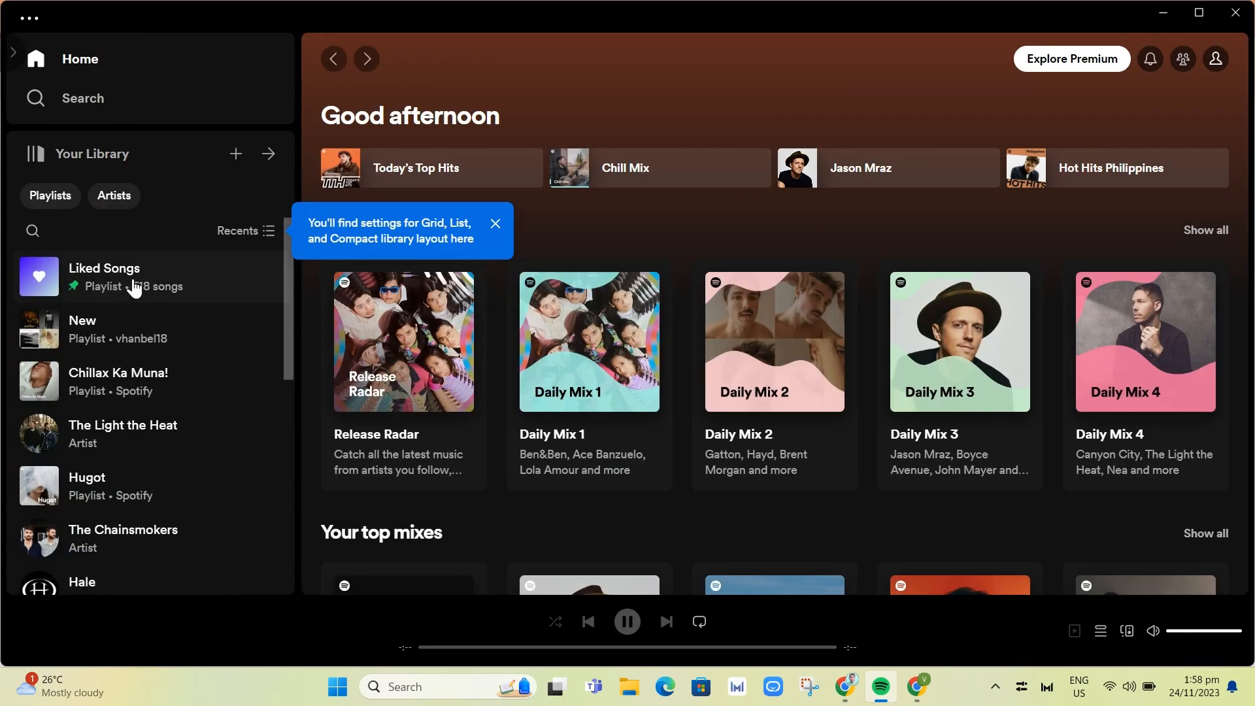
left_click(104, 276)
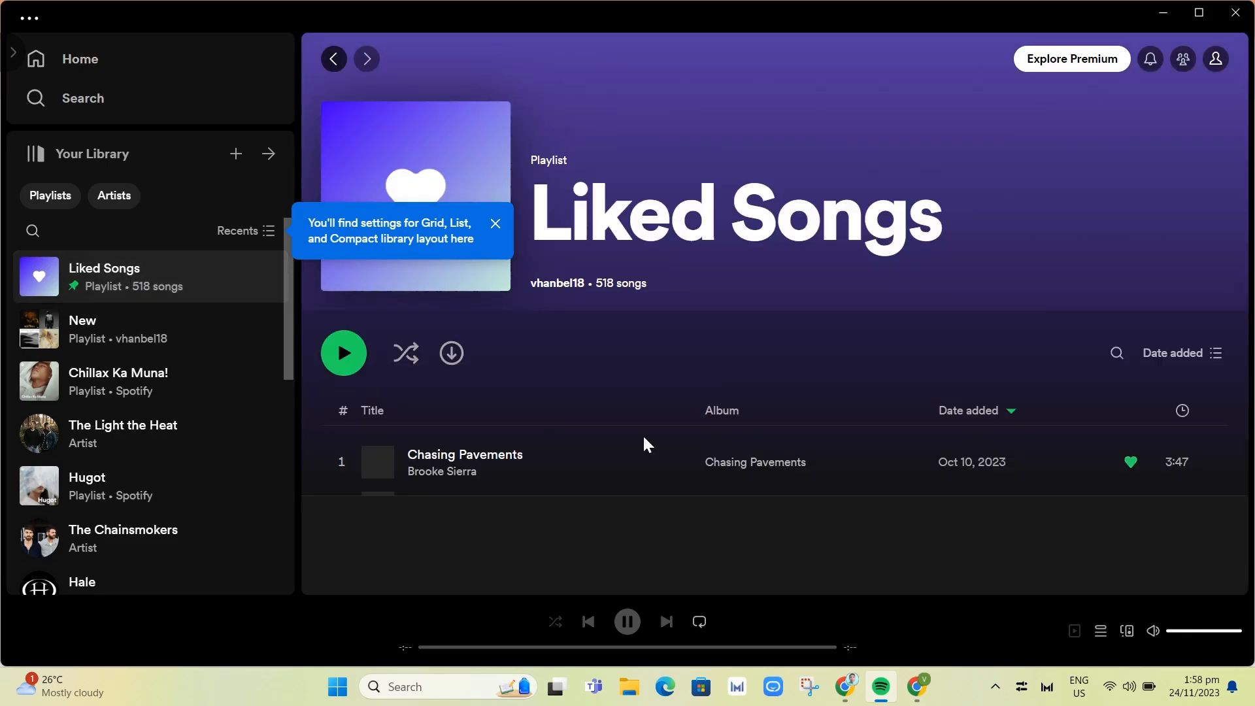
Select every track in Liked Songs with Ctrl+A and copy them.
scroll("down", 3)
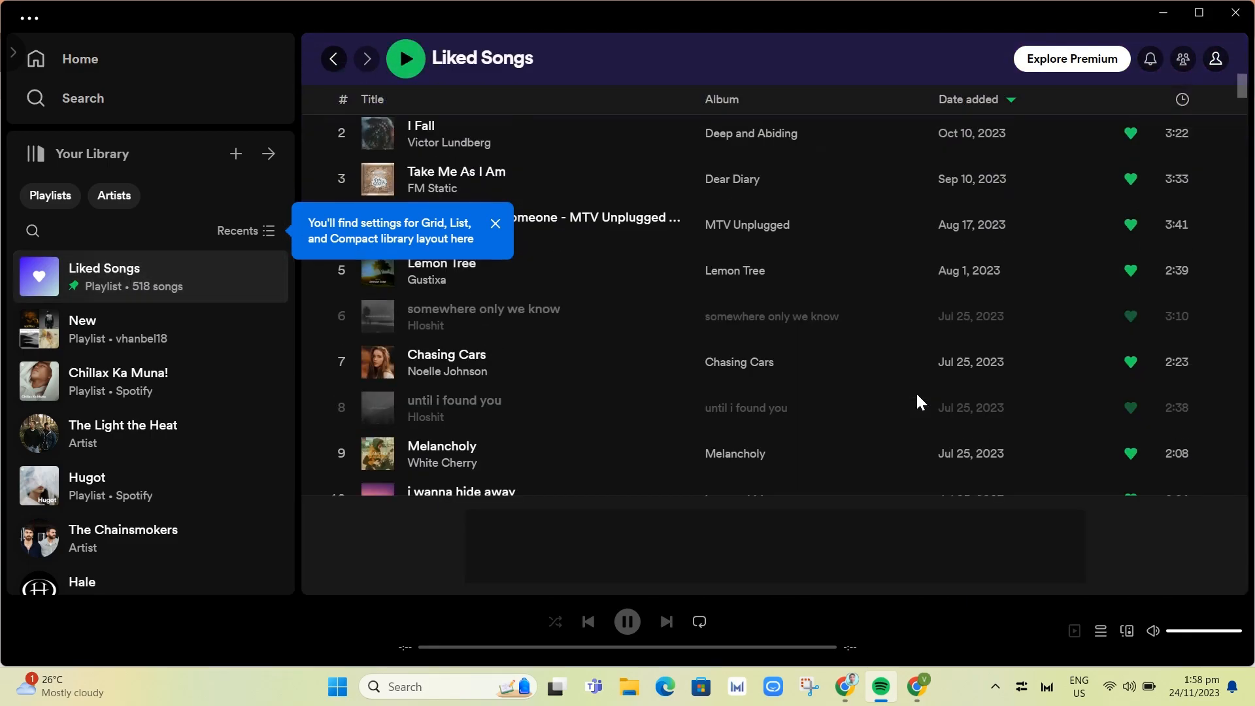
scroll("up", 3)
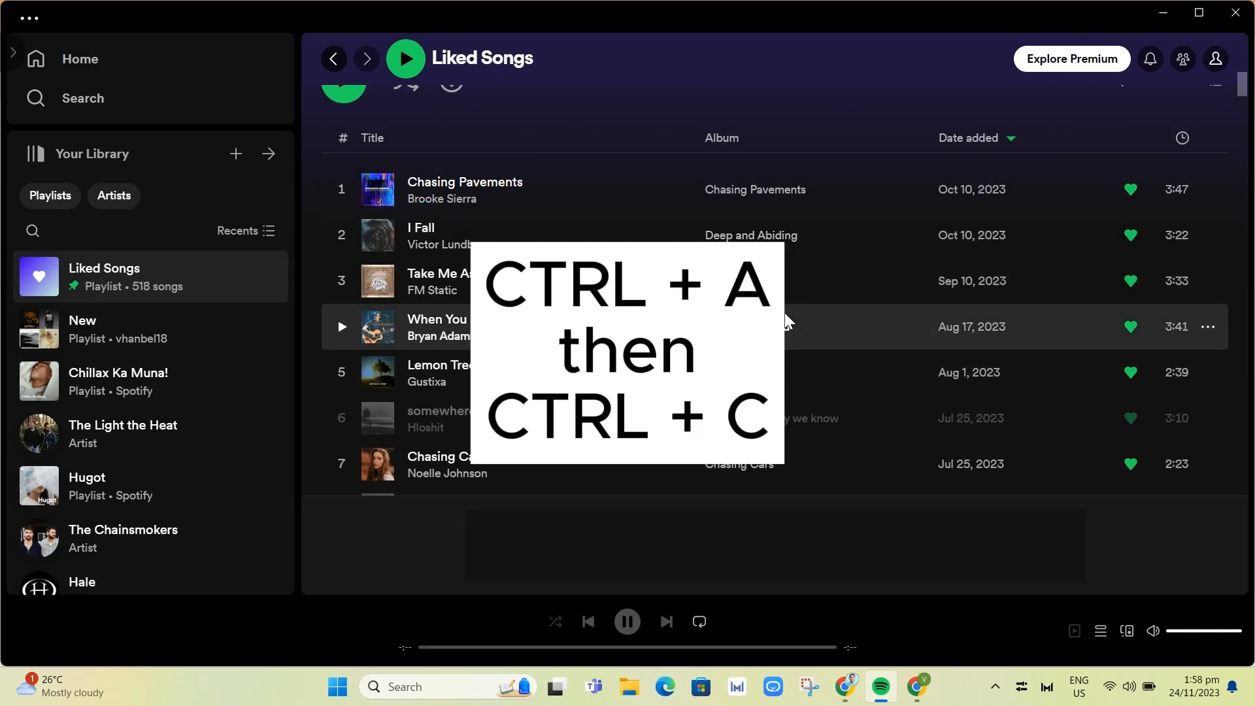
key("ctrl+a")
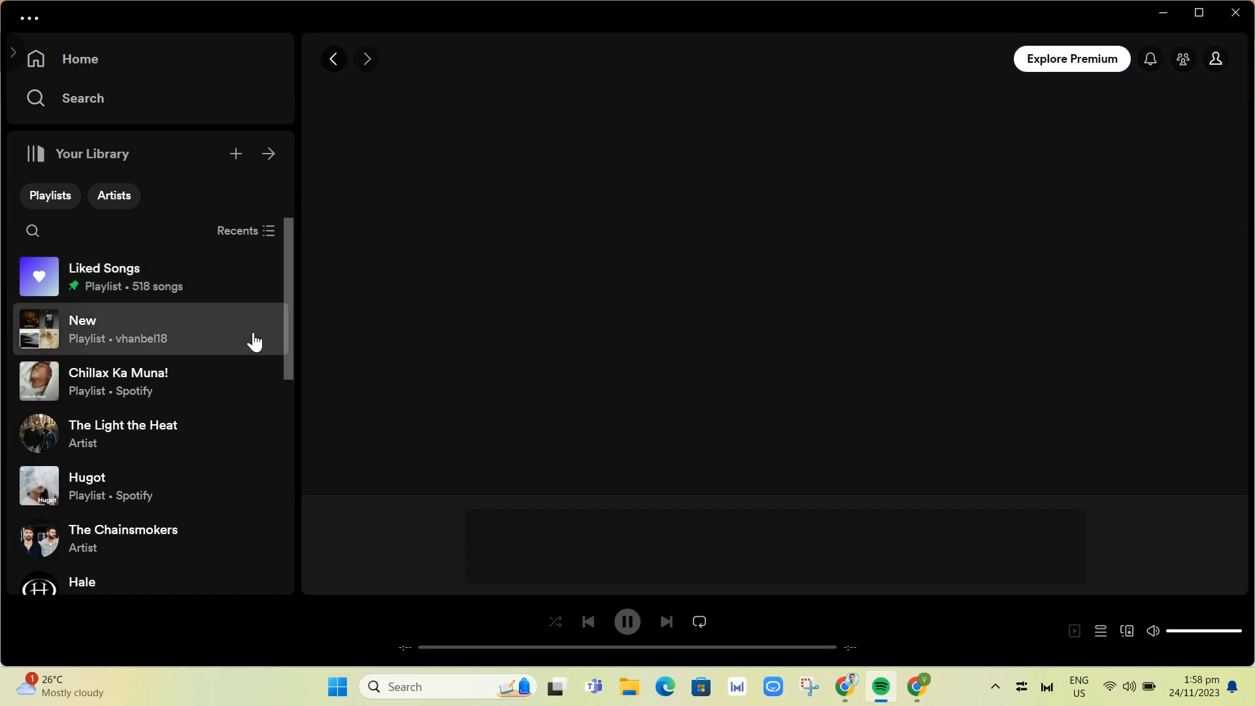
Paste the copied songs into 'New', choosing Add all so duplicates are kept, reaching 524 songs.
left_click(81, 330)
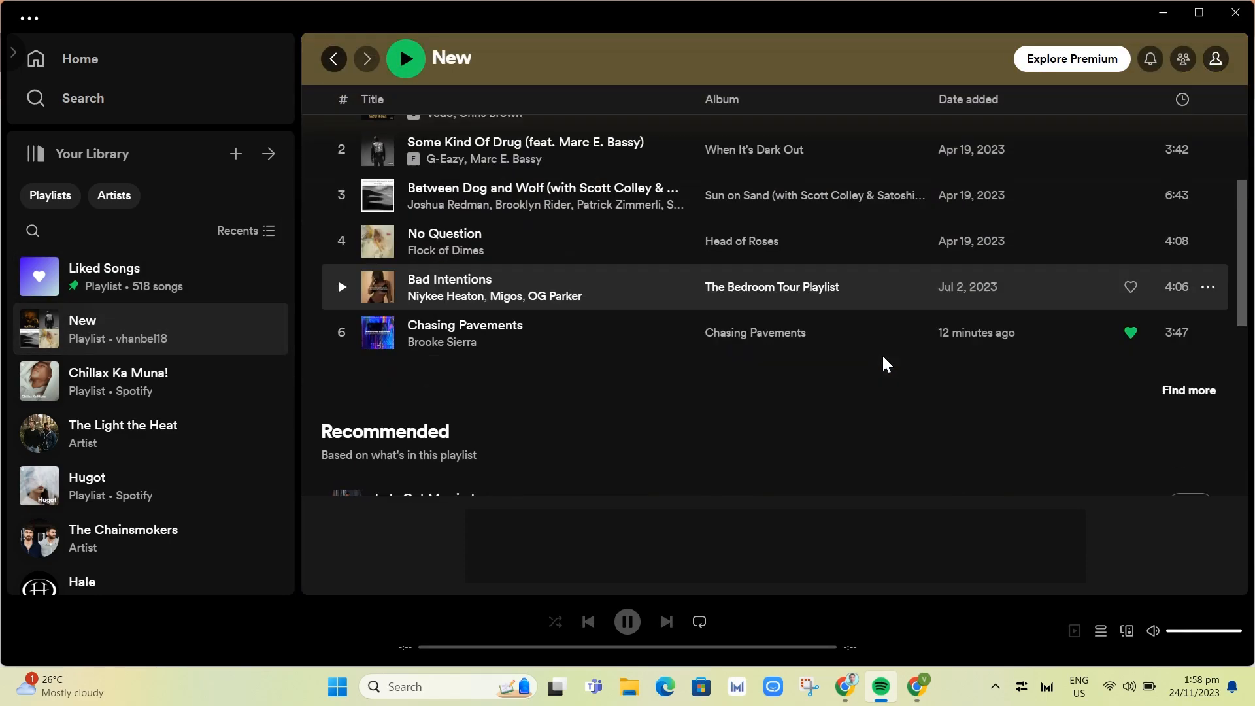
key("ctrl+v")
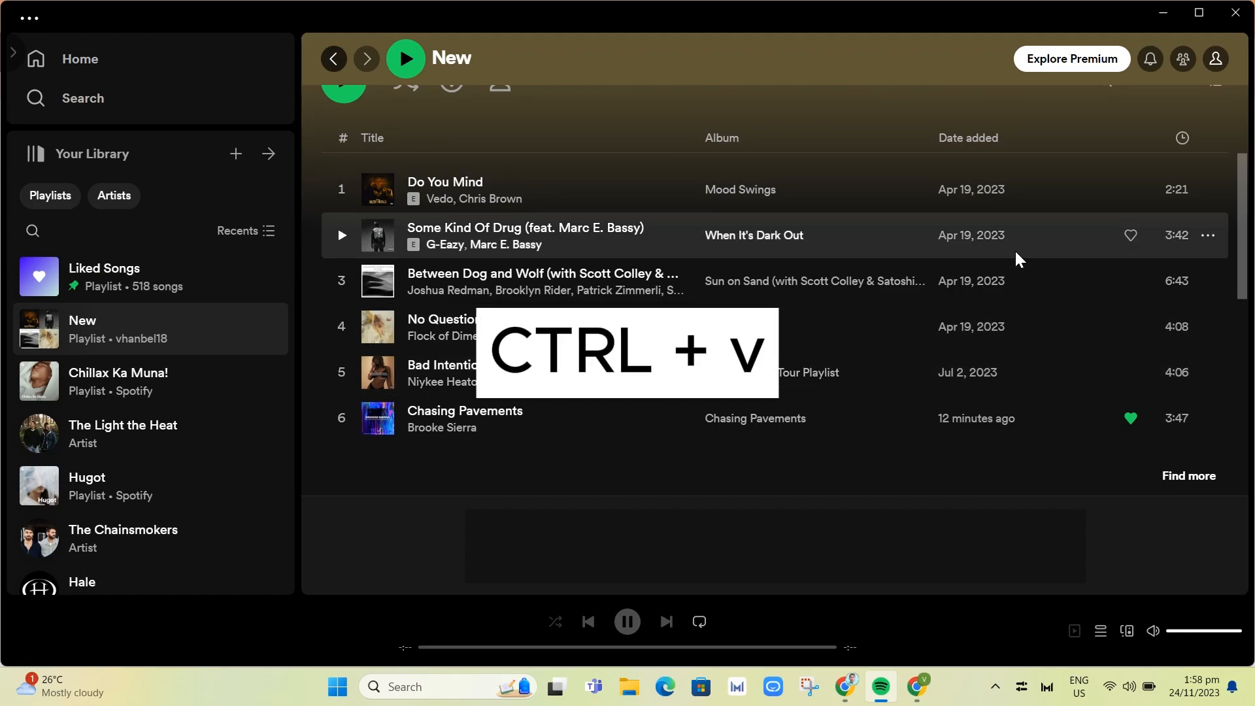
key("ctrl+v")
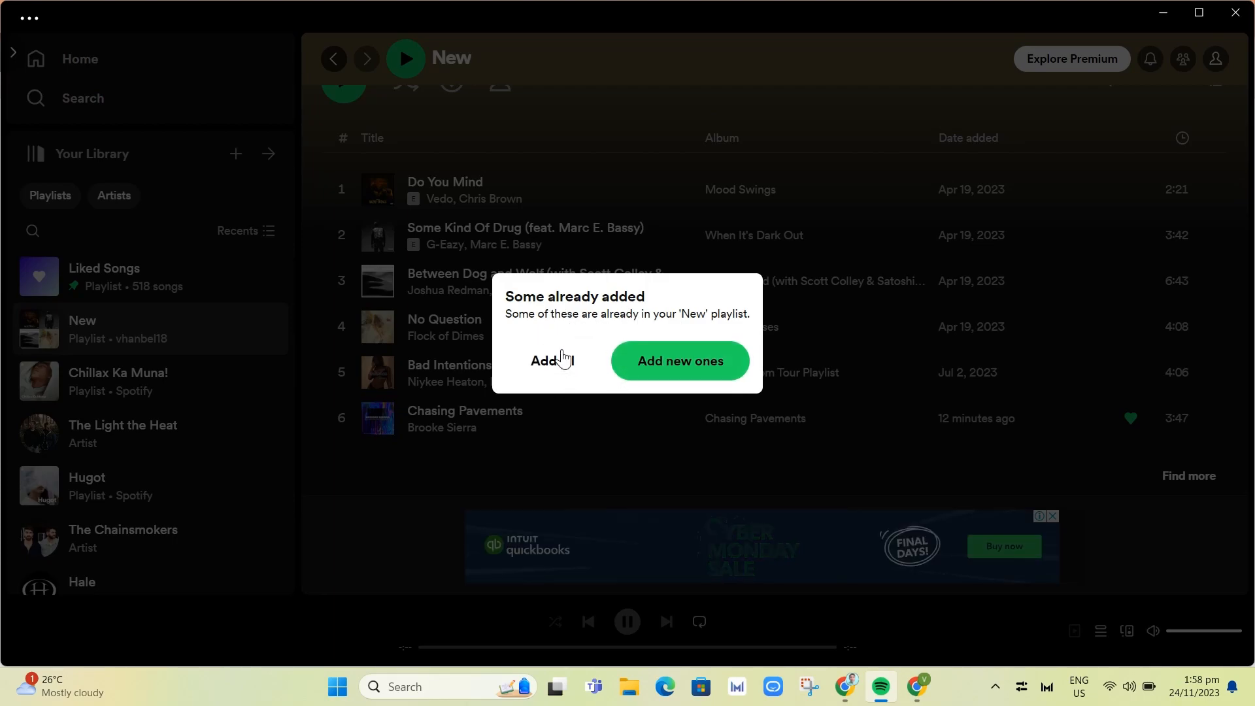
left_click(678, 361)
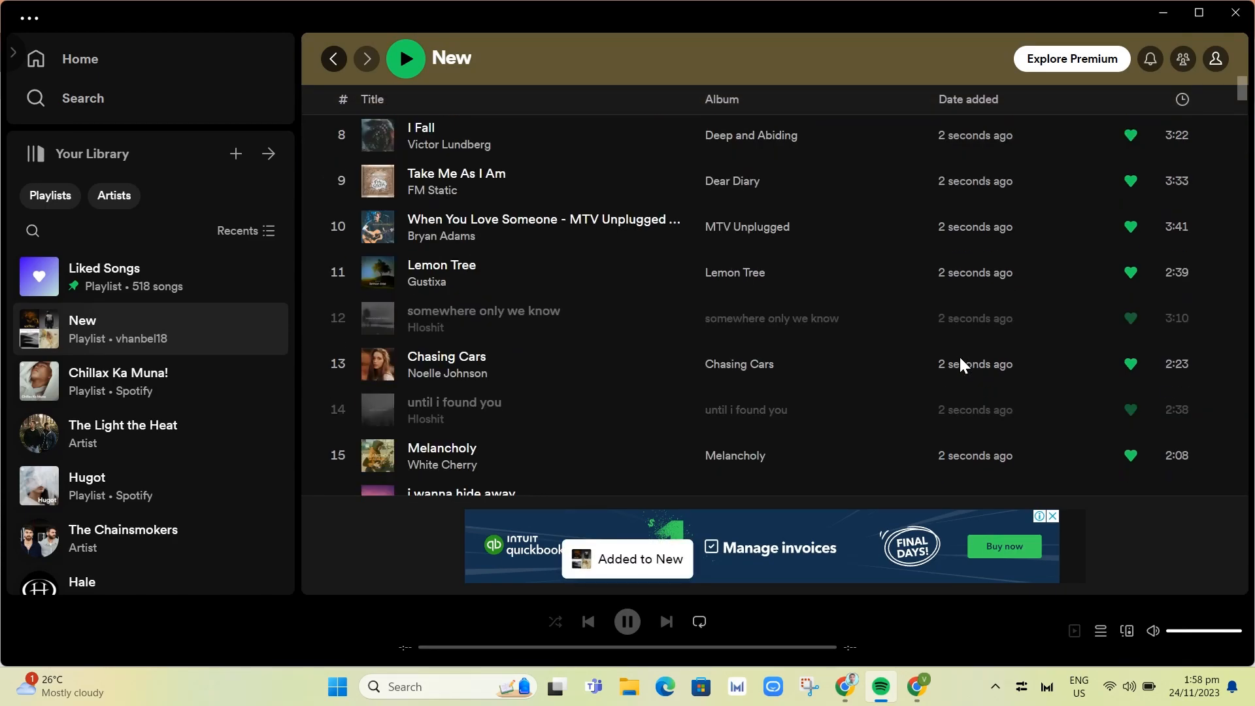
Scroll through the New playlist to review the added songs.
scroll("down", 3)
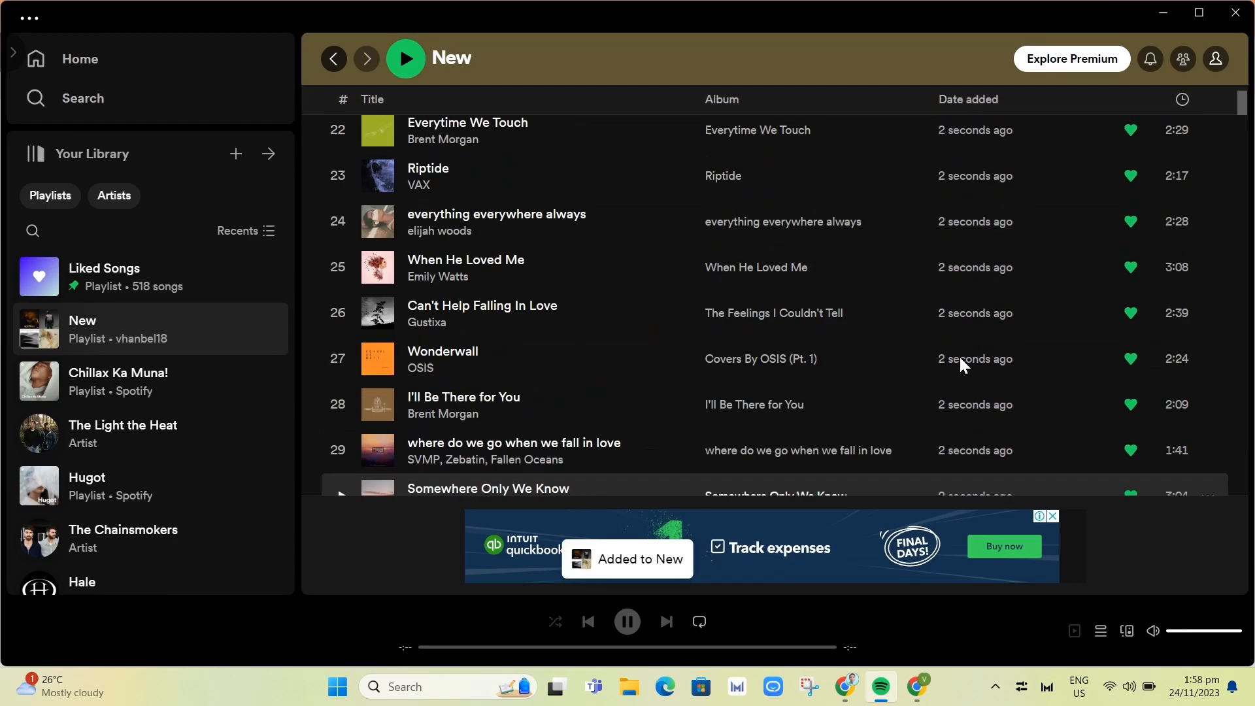
scroll("up", 3)
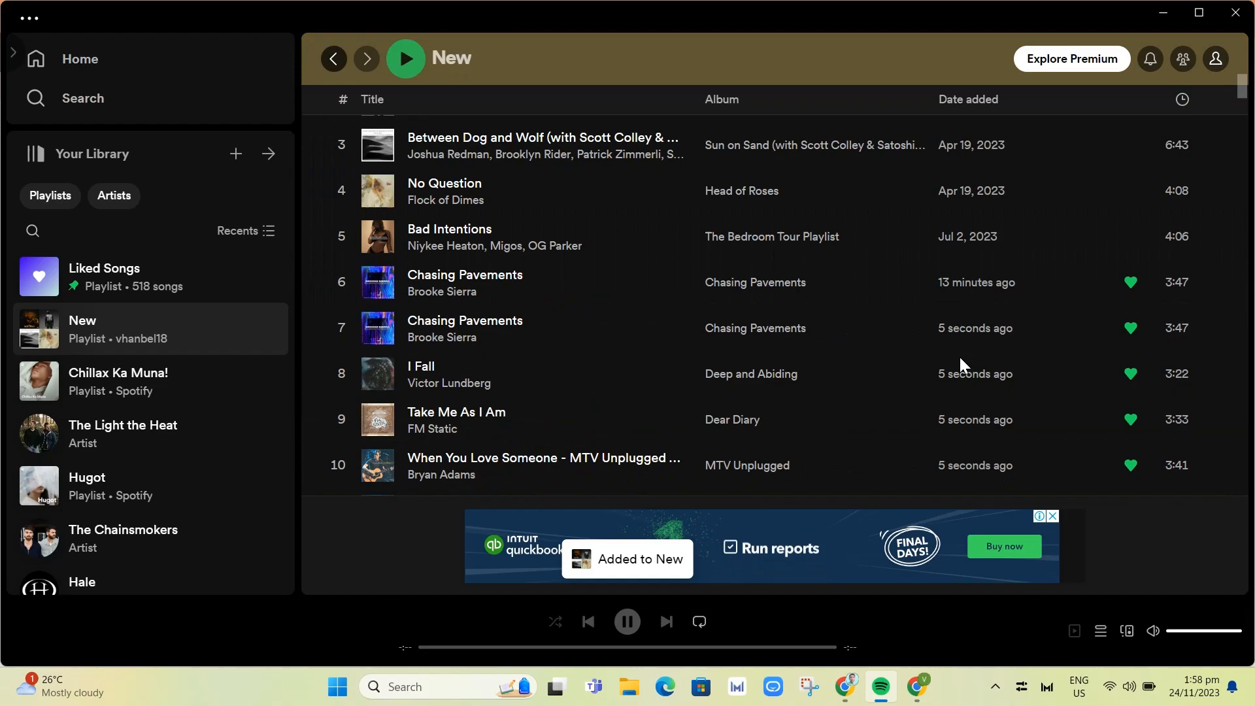
scroll("down", 3)
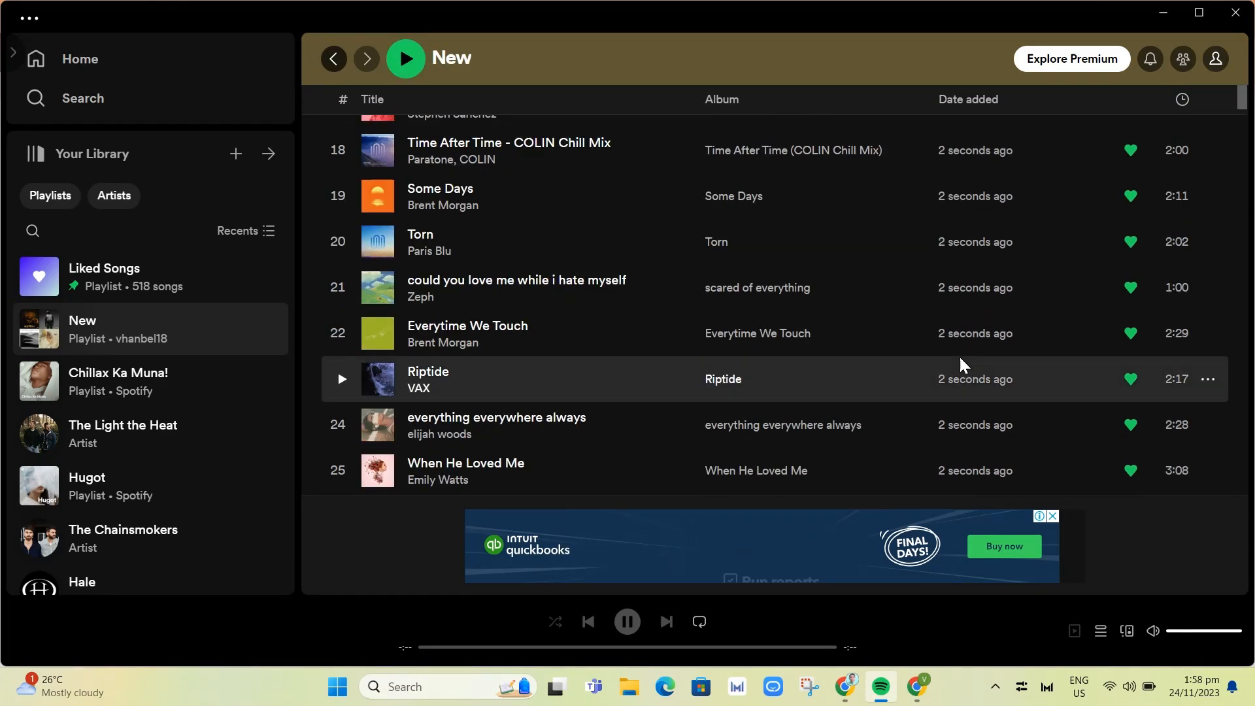
scroll("down", 3)
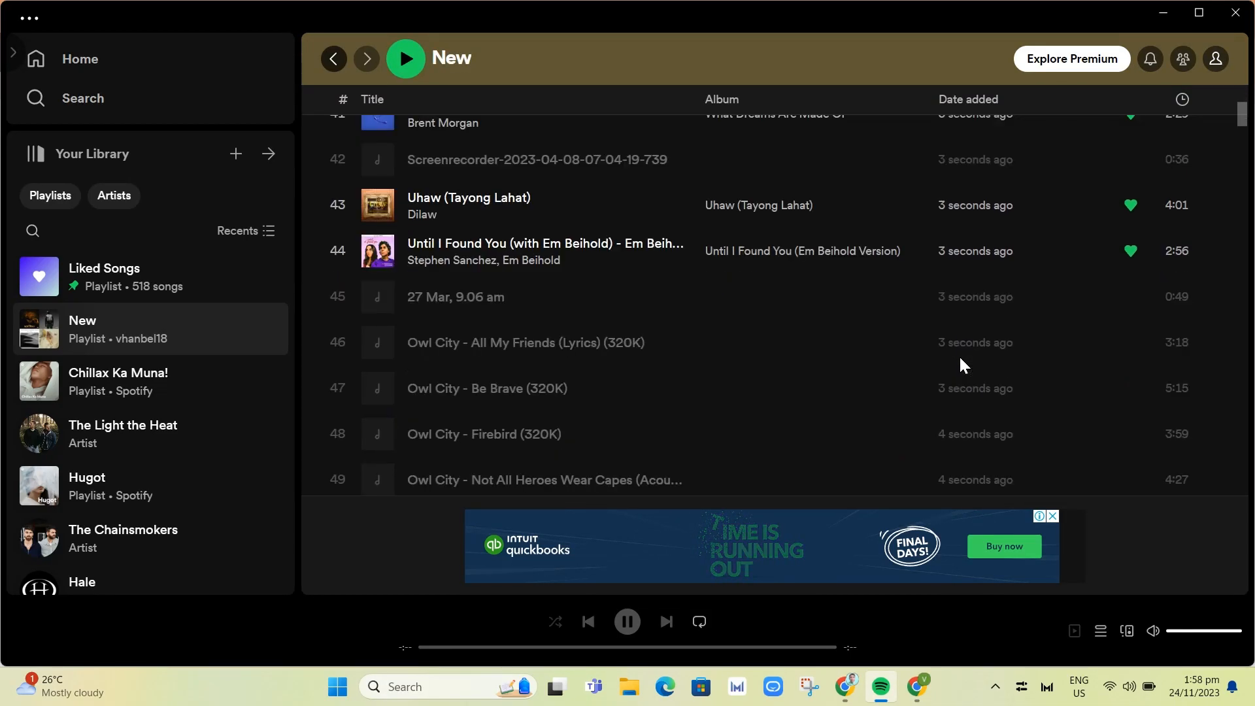
scroll("up", 3)
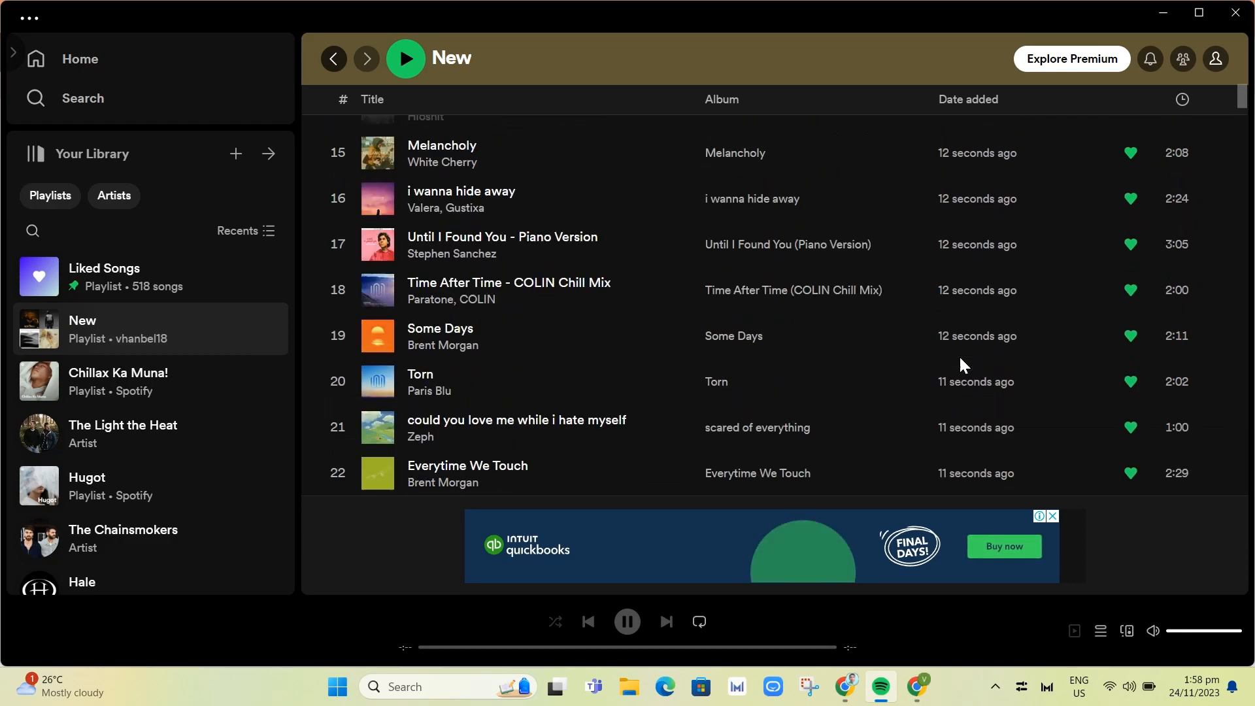
scroll("up", 3)
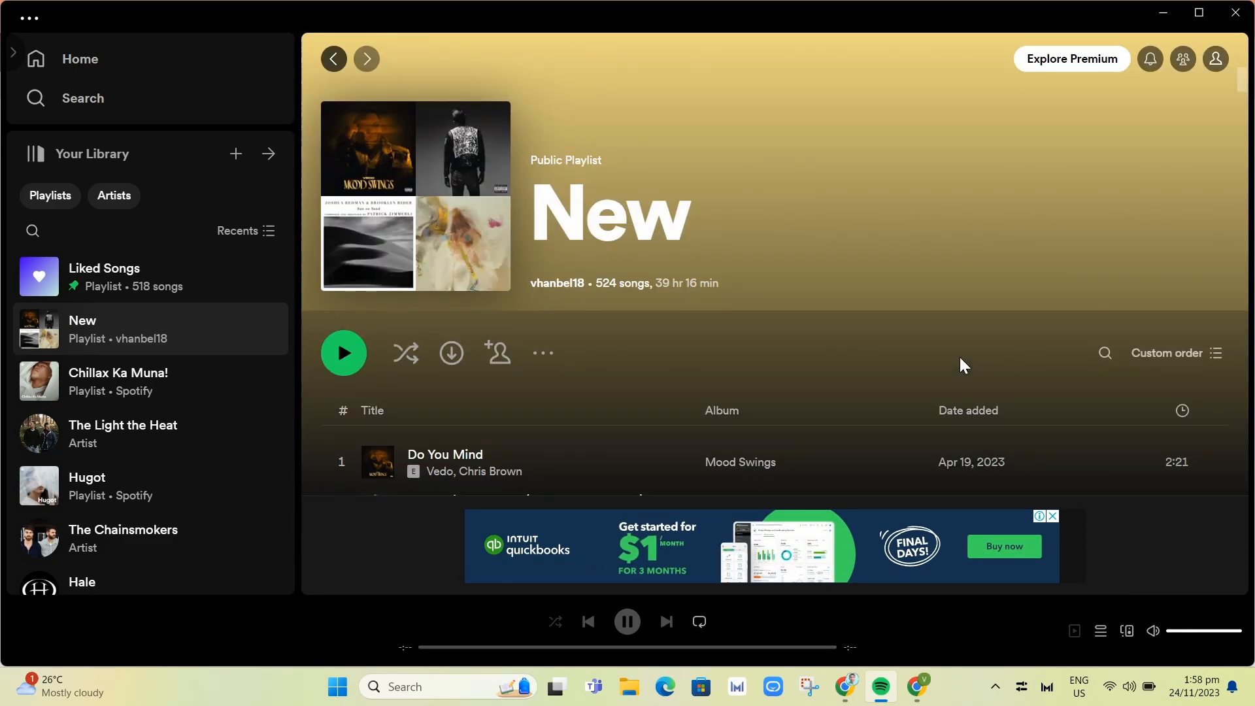